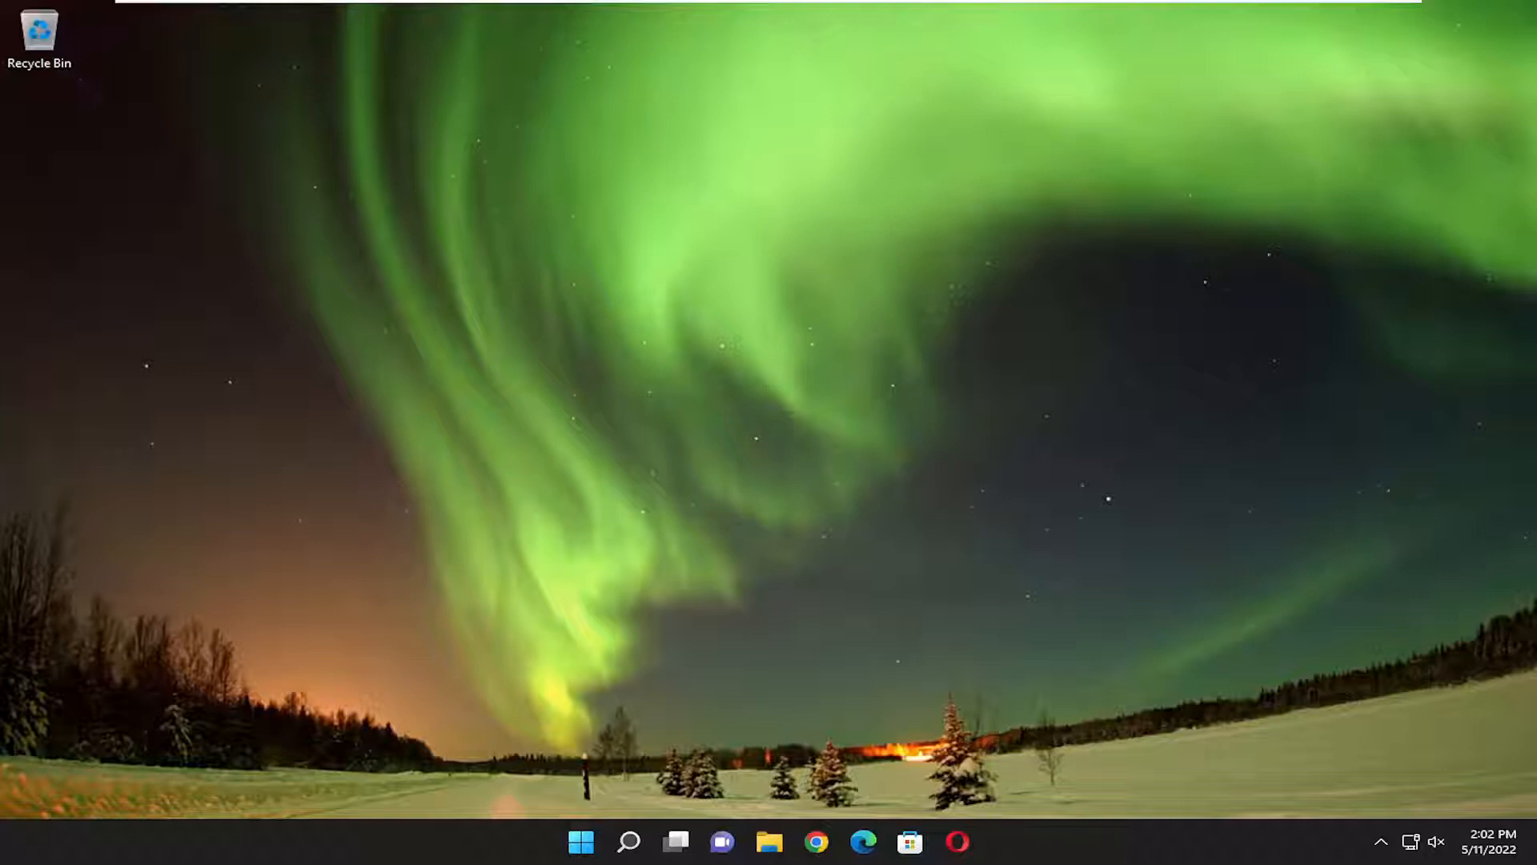
Search Windows for Device Manager by entering 'de' in the taskbar search.
left_click(627, 841)
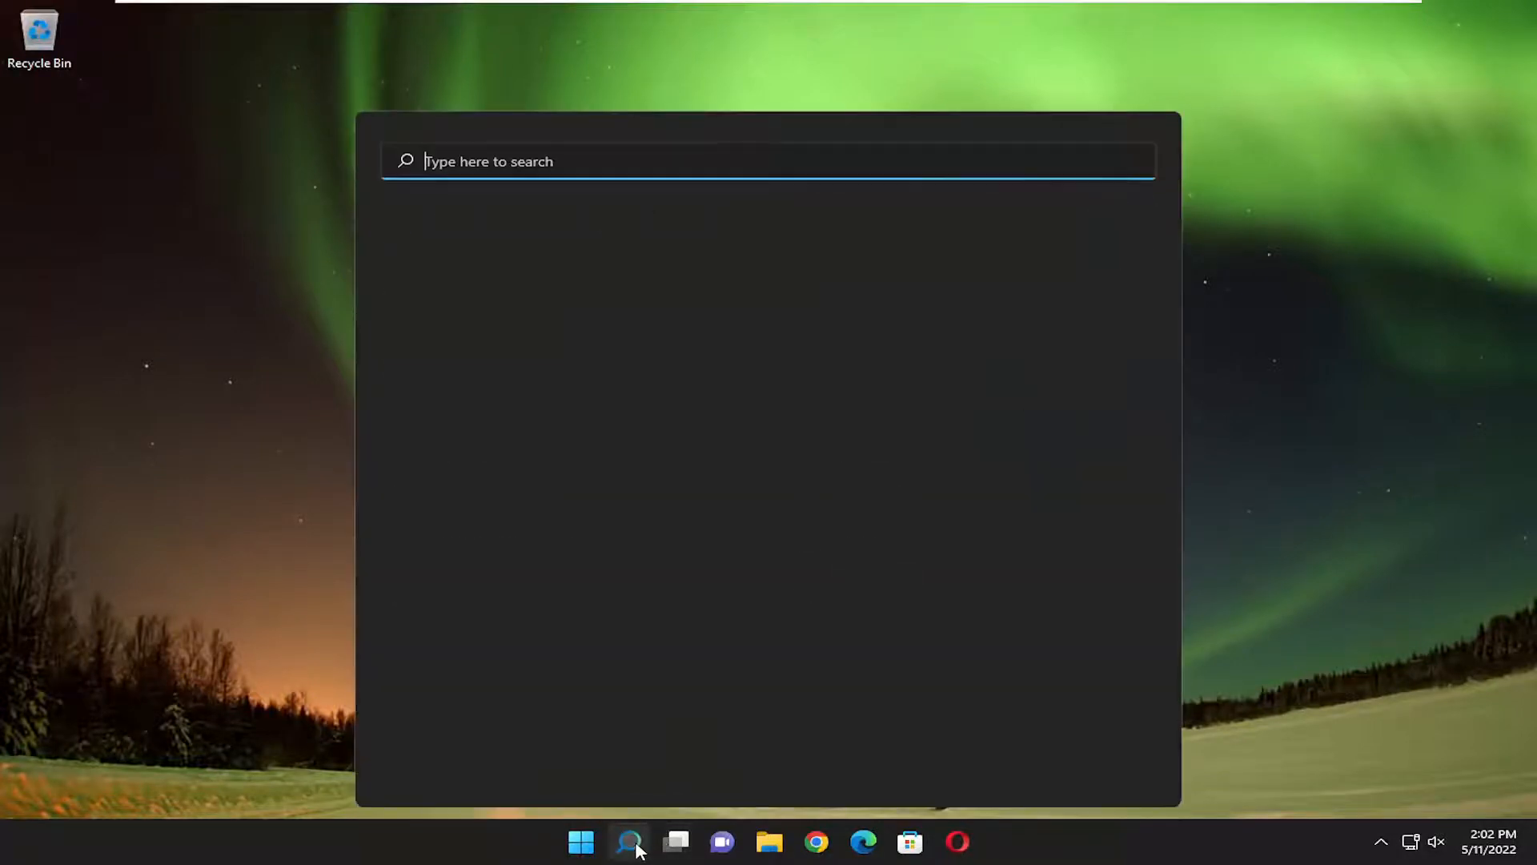
type("de")
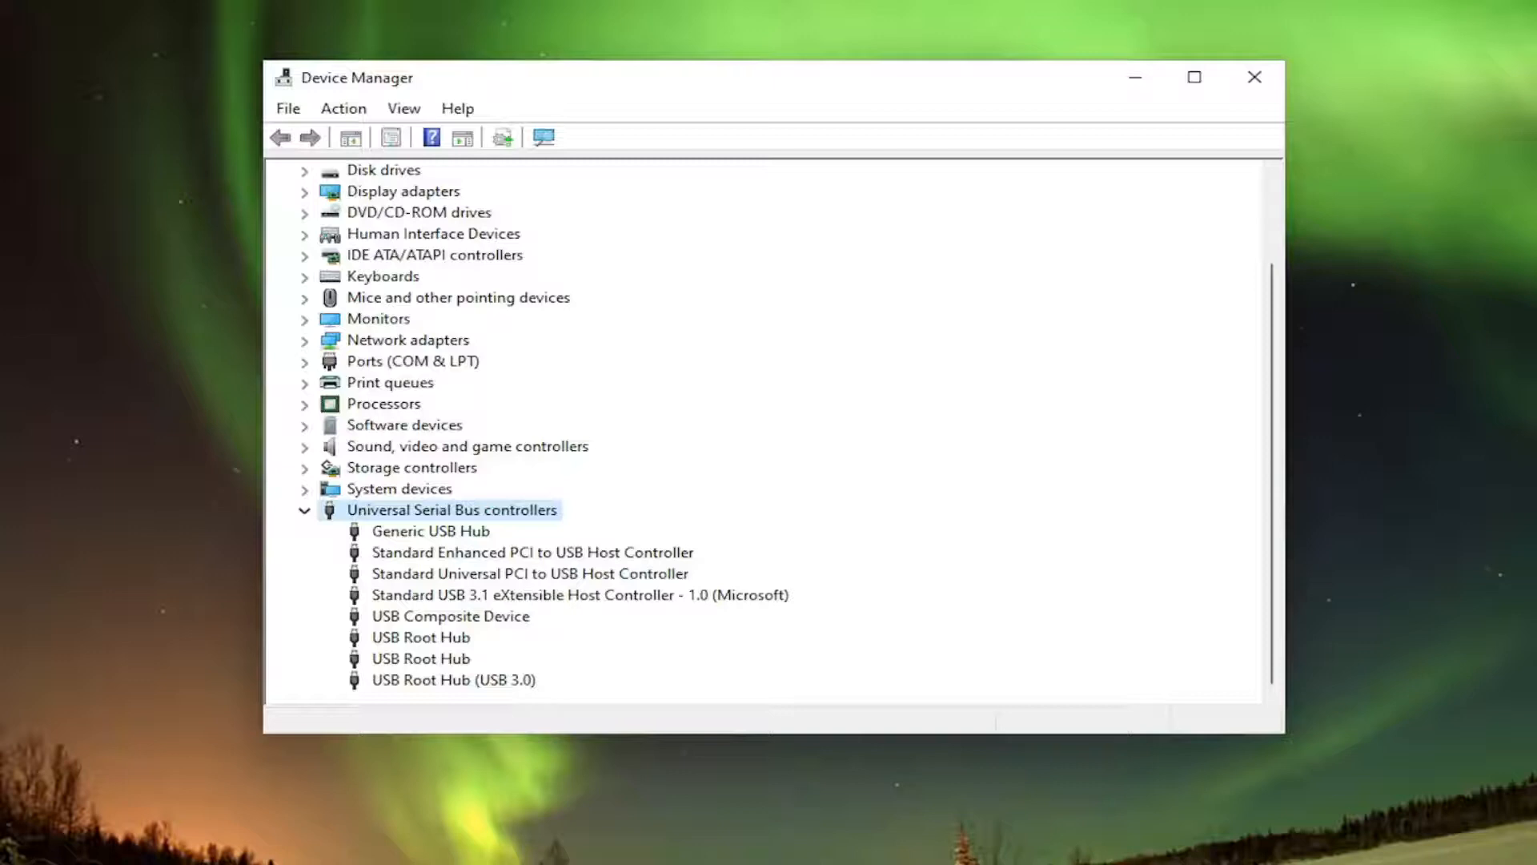
mouse_move(759, 474)
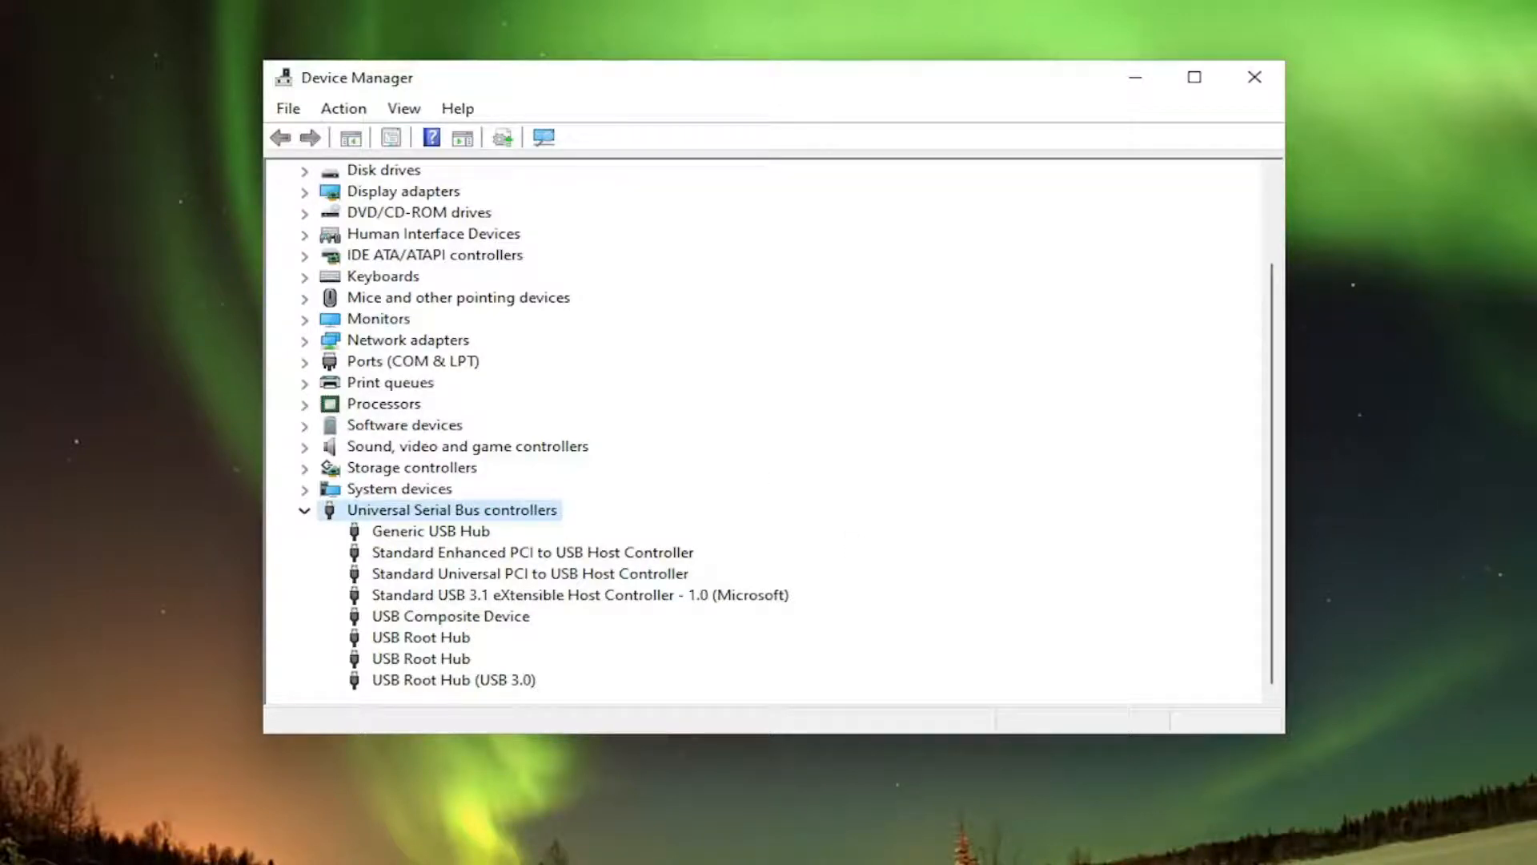
Reinstall the first USB Root Hub's driver by picking USB Root Hub from the compatible drivers list.
right_click(420, 636)
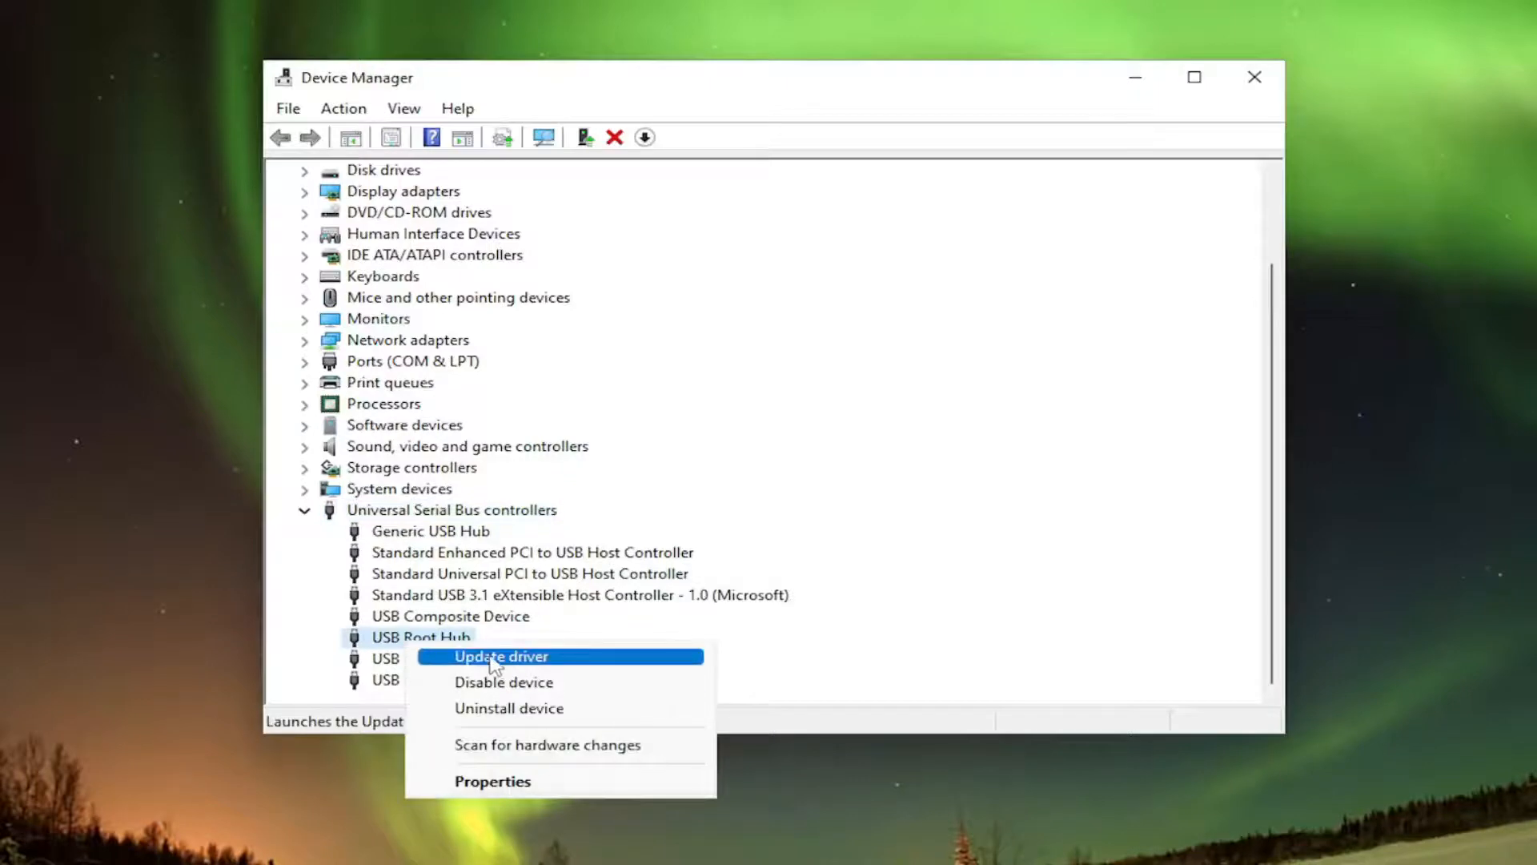
left_click(501, 656)
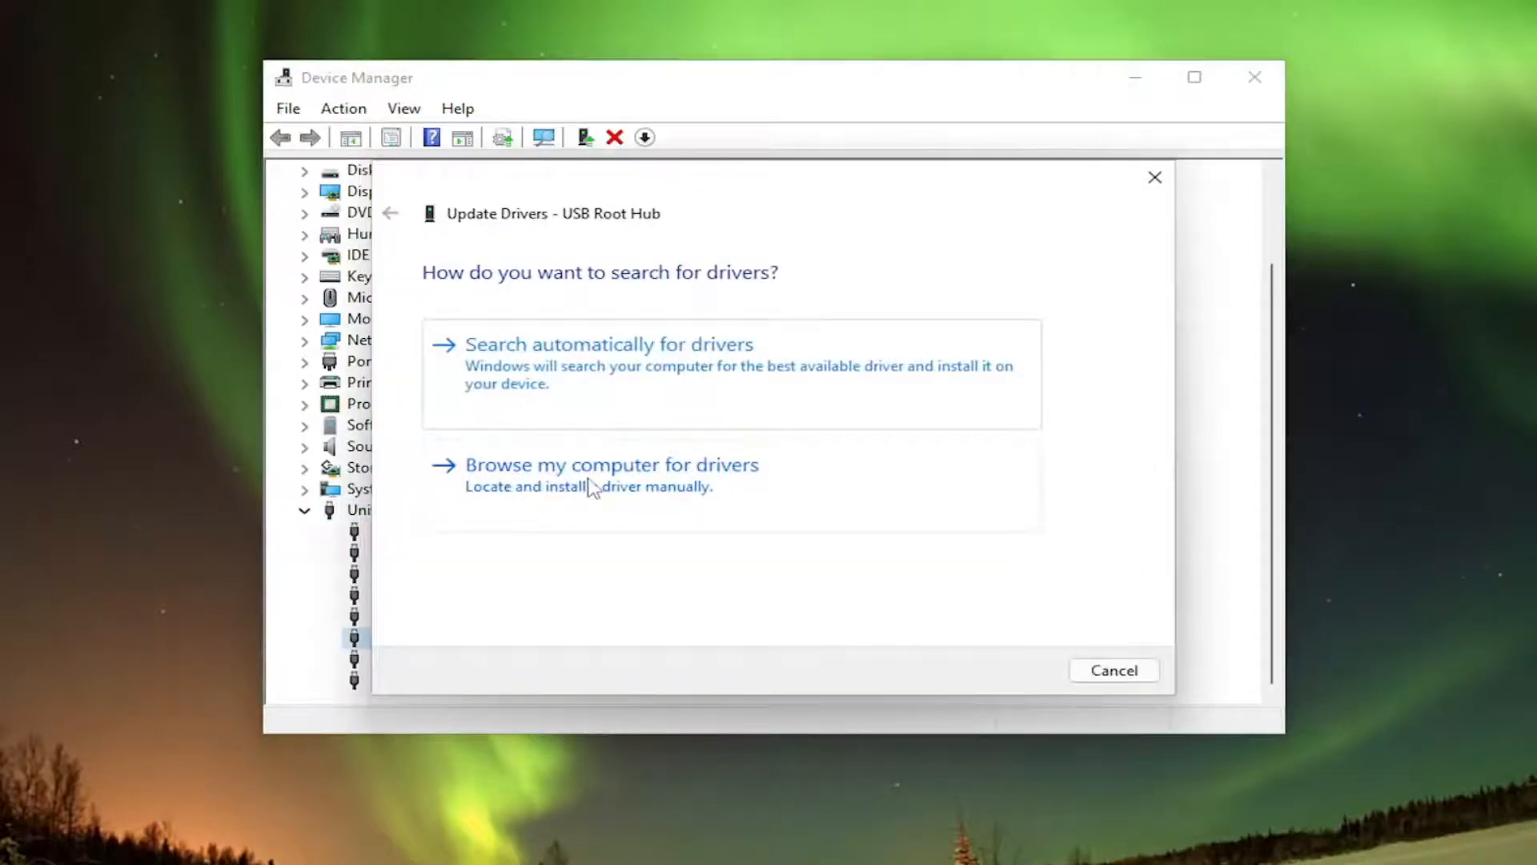
left_click(610, 464)
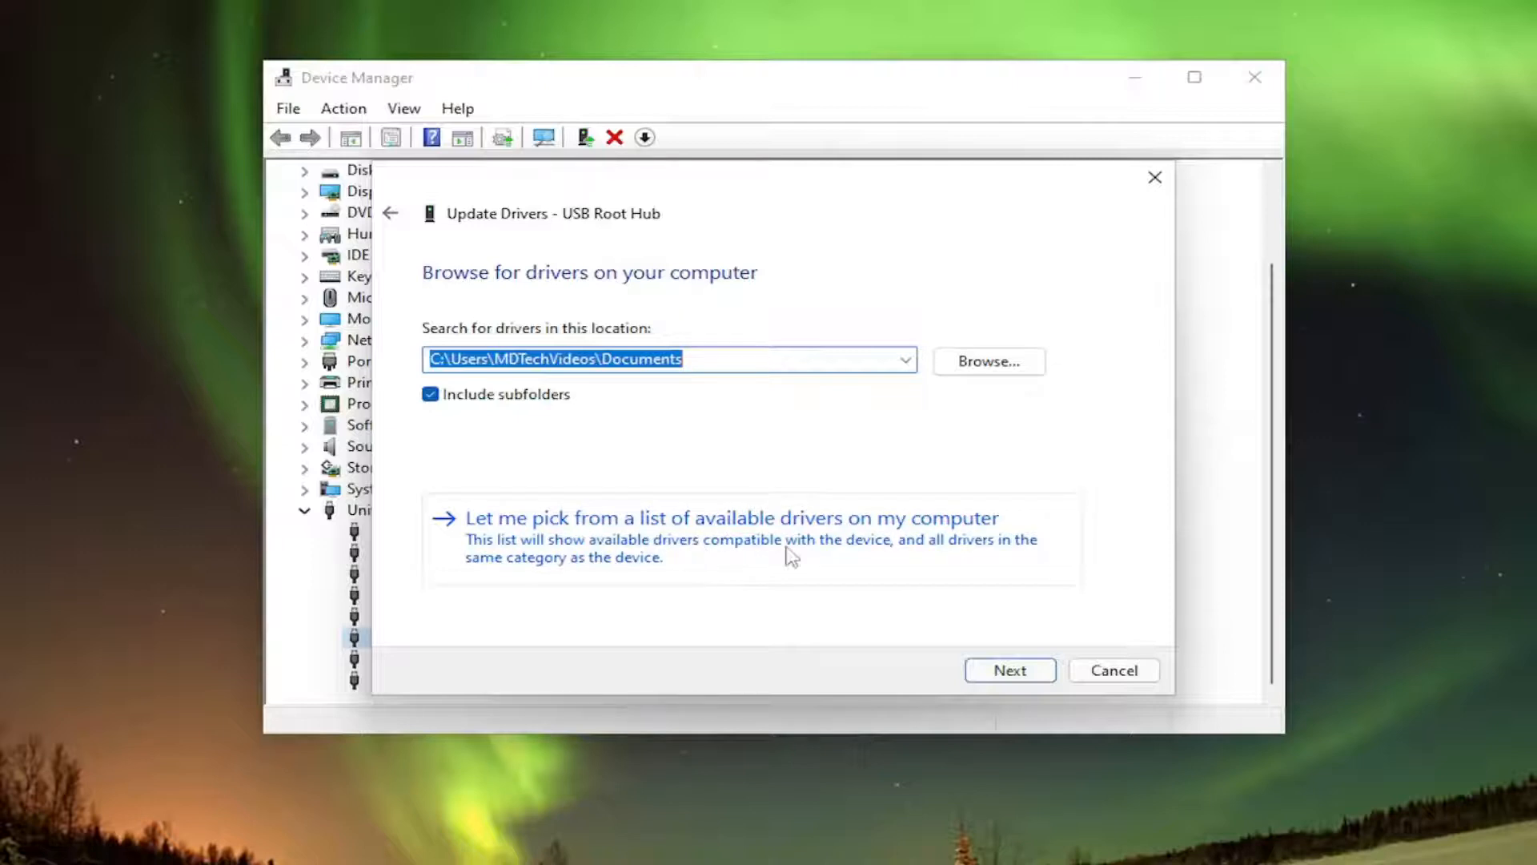
left_click(720, 517)
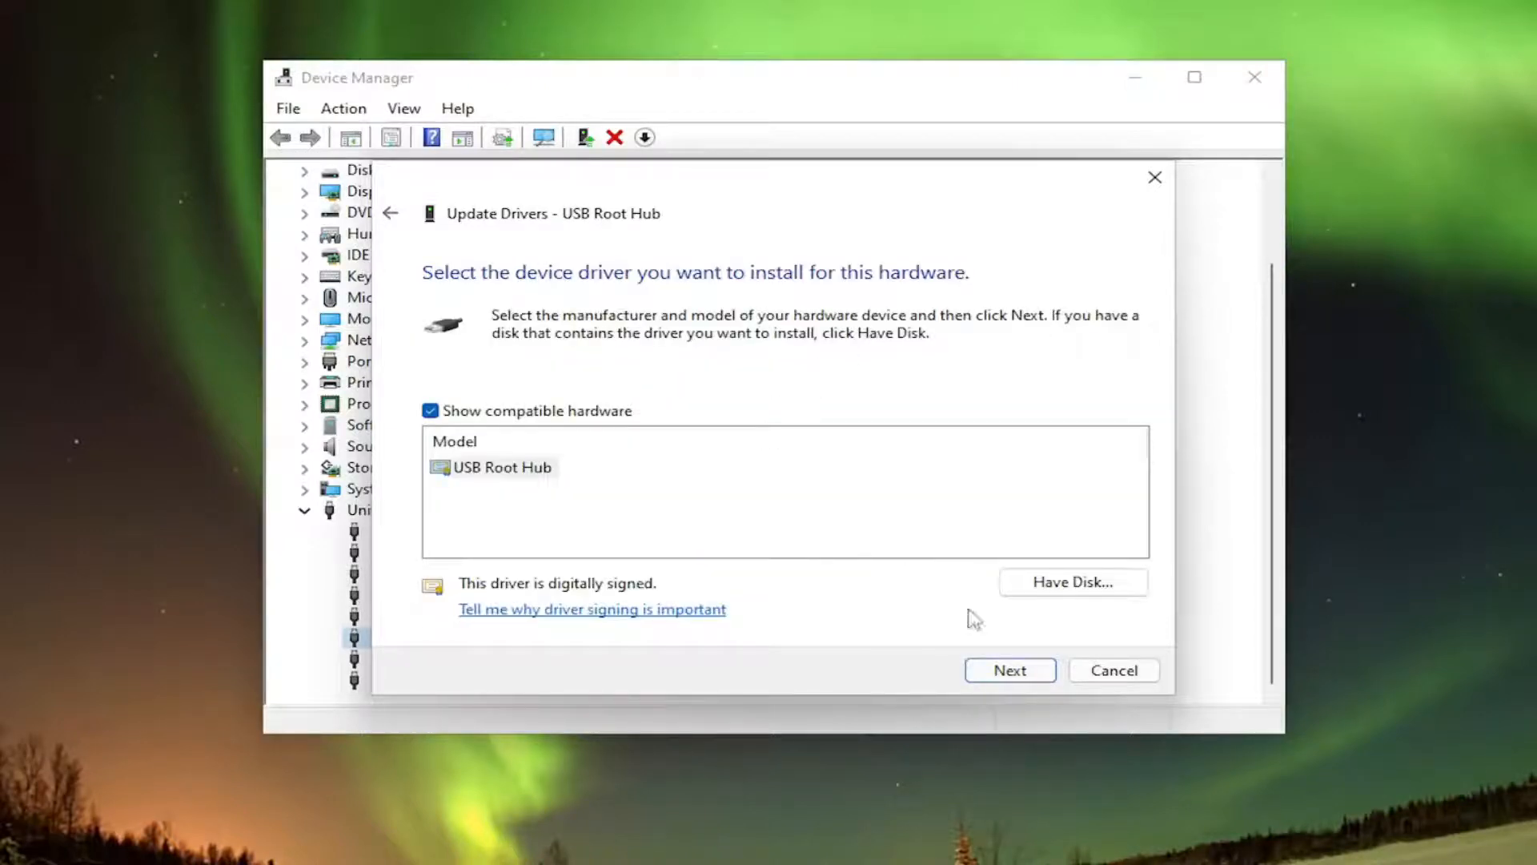
left_click(1113, 669)
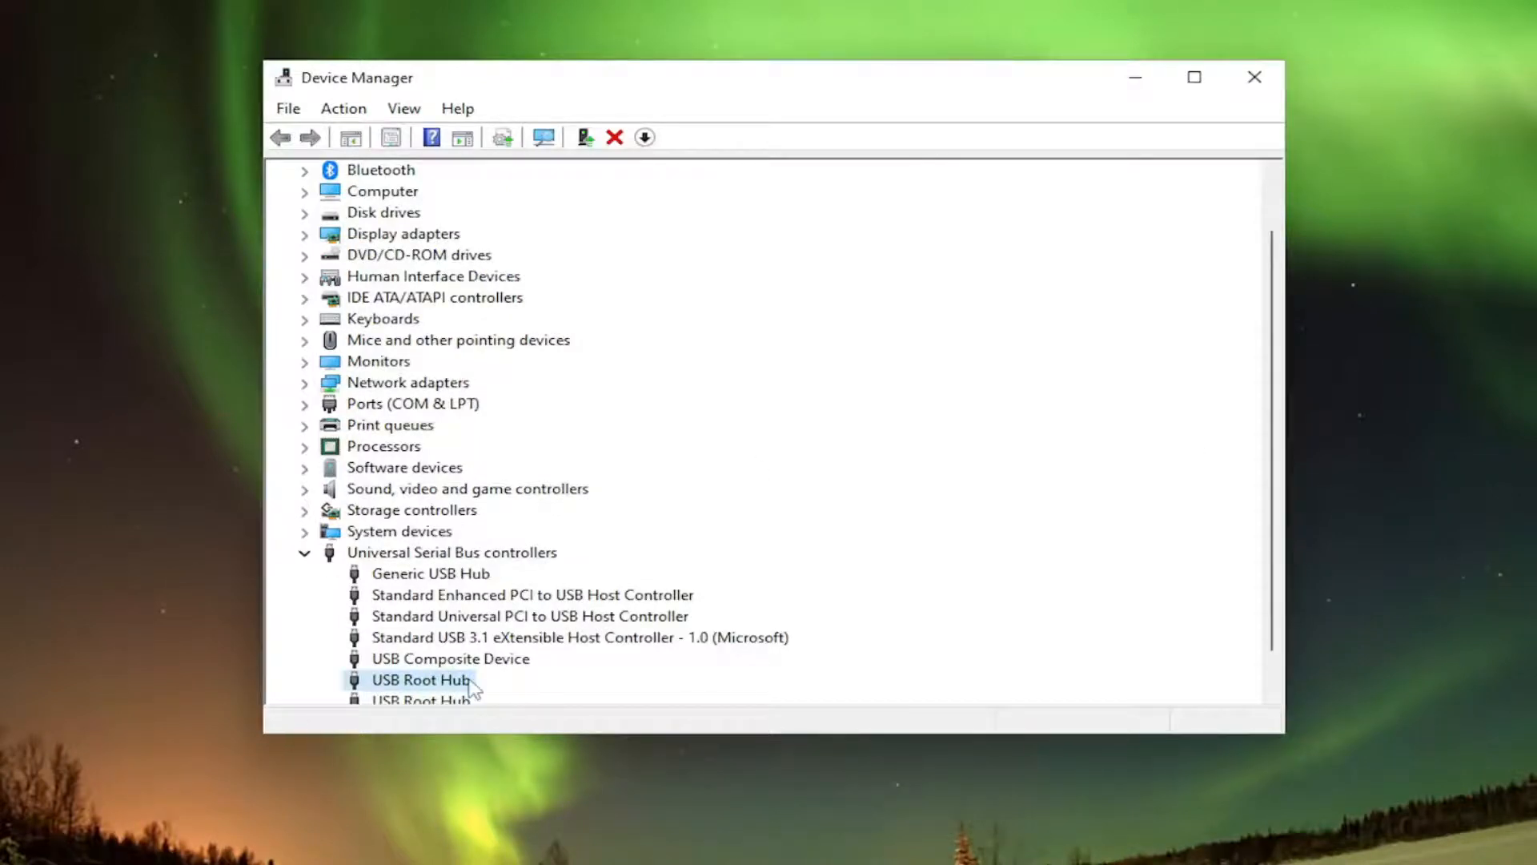
mouse_move(416, 687)
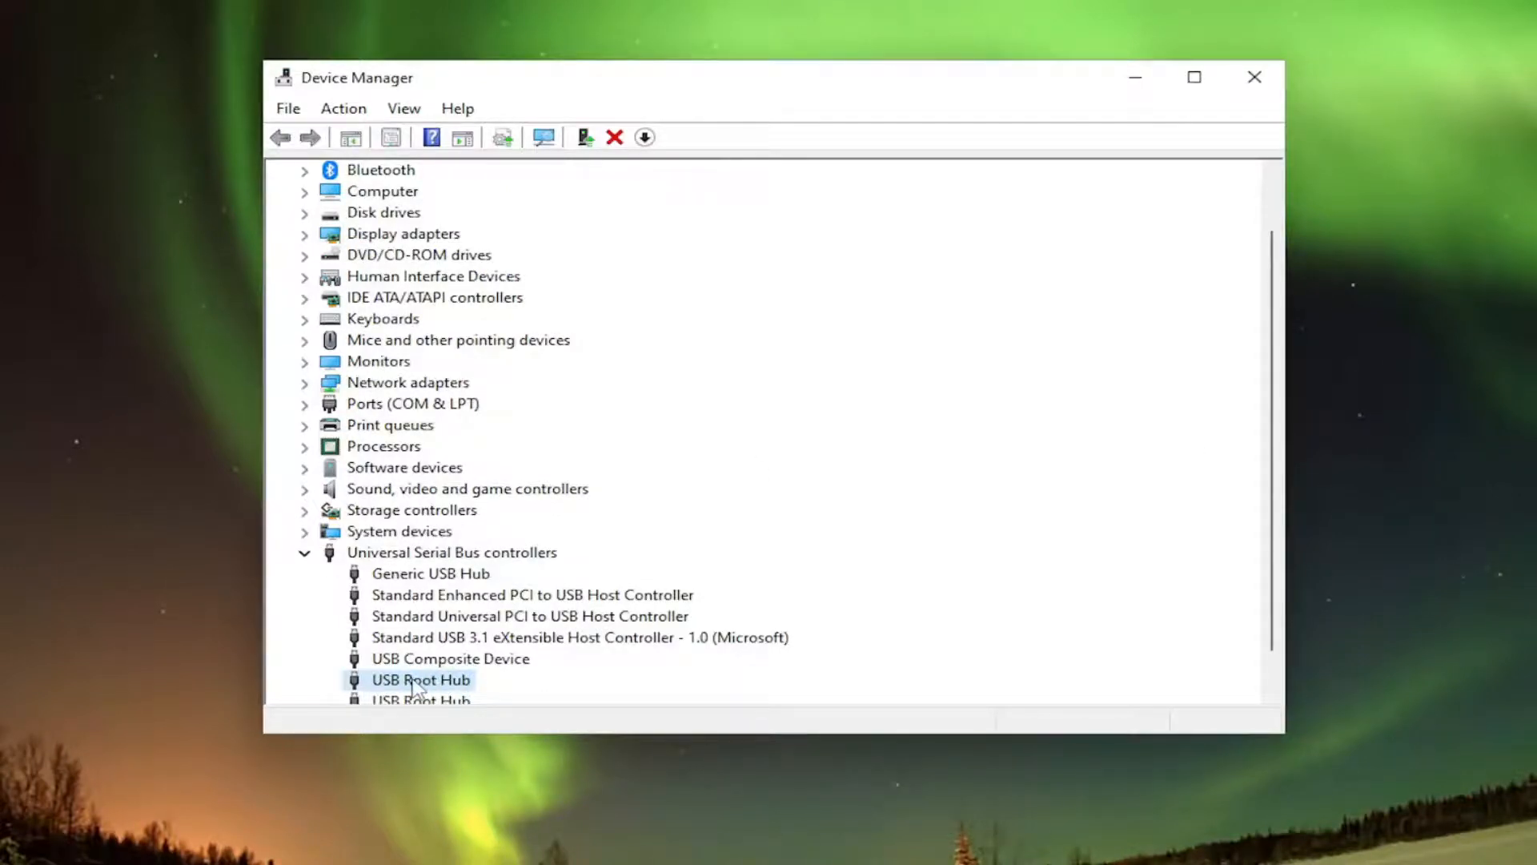
In USB Root Hub properties, uncheck 'Allow the computer to turn off this device to save power' and confirm.
double_click(421, 679)
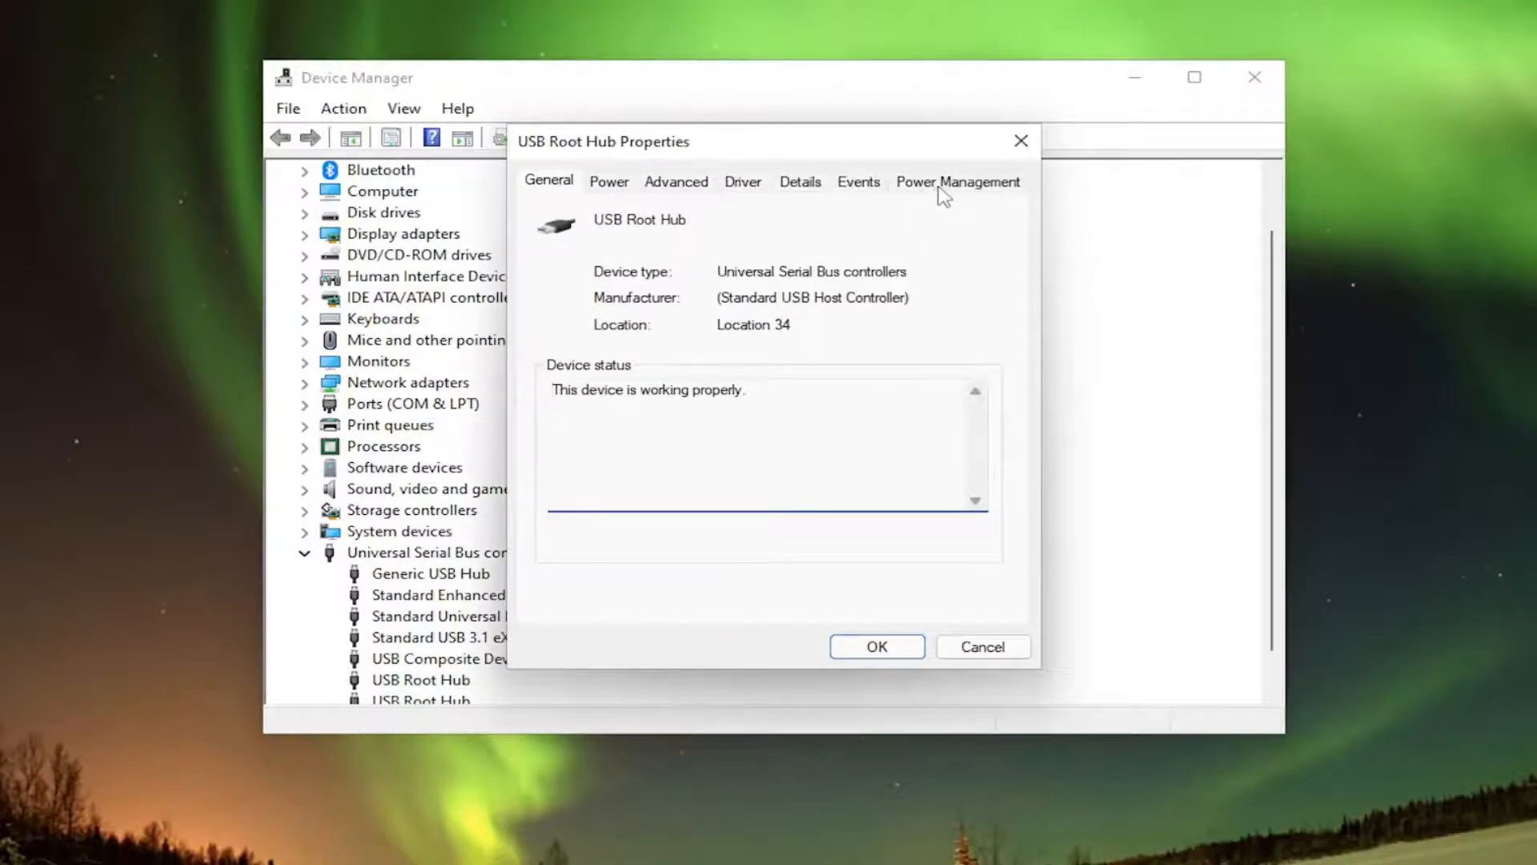
left_click(957, 181)
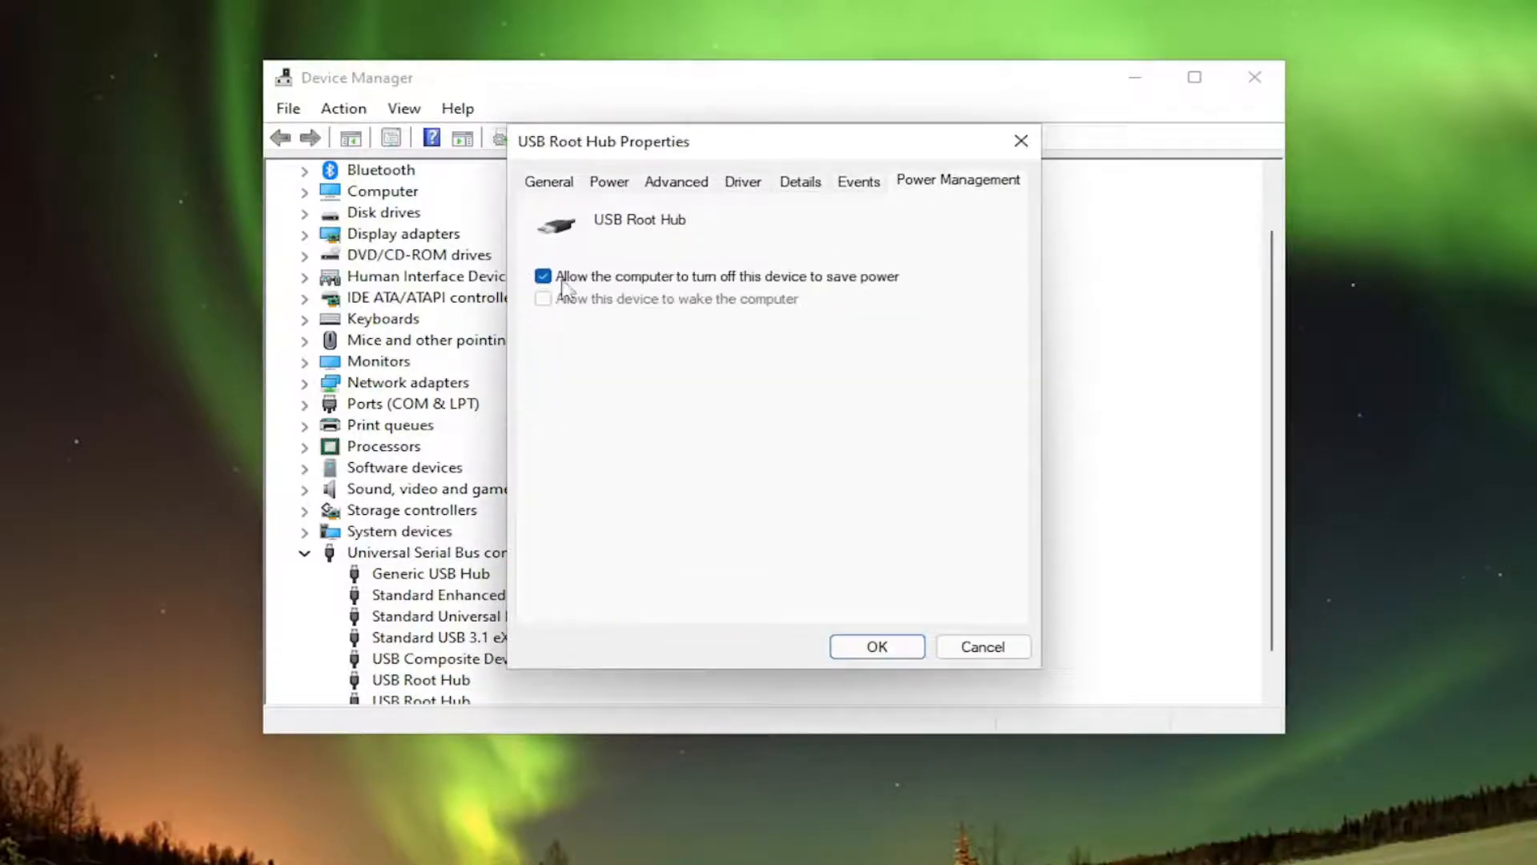
mouse_move(734, 290)
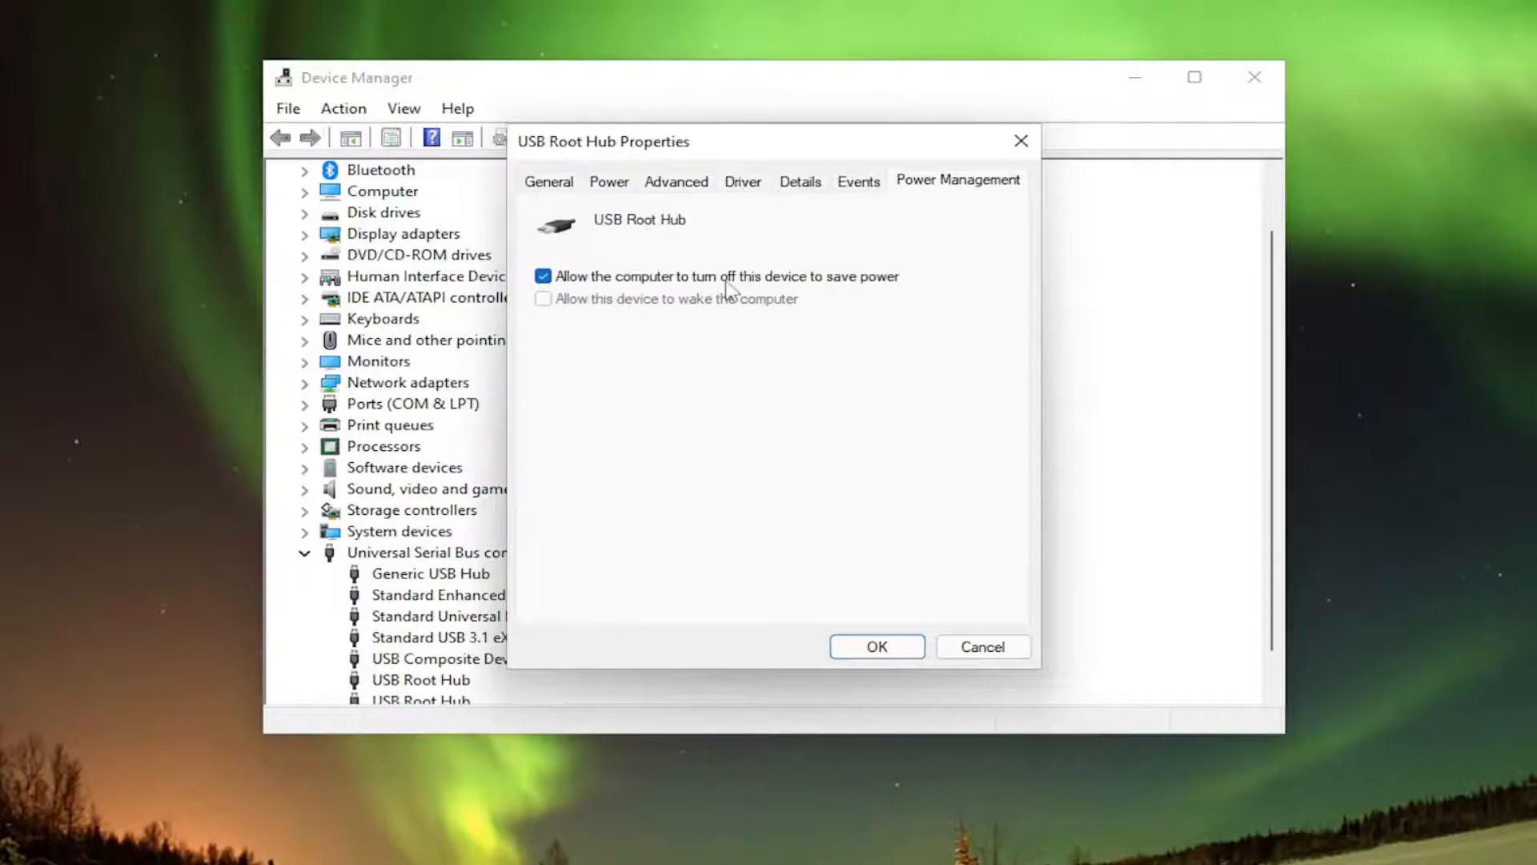
mouse_move(552, 291)
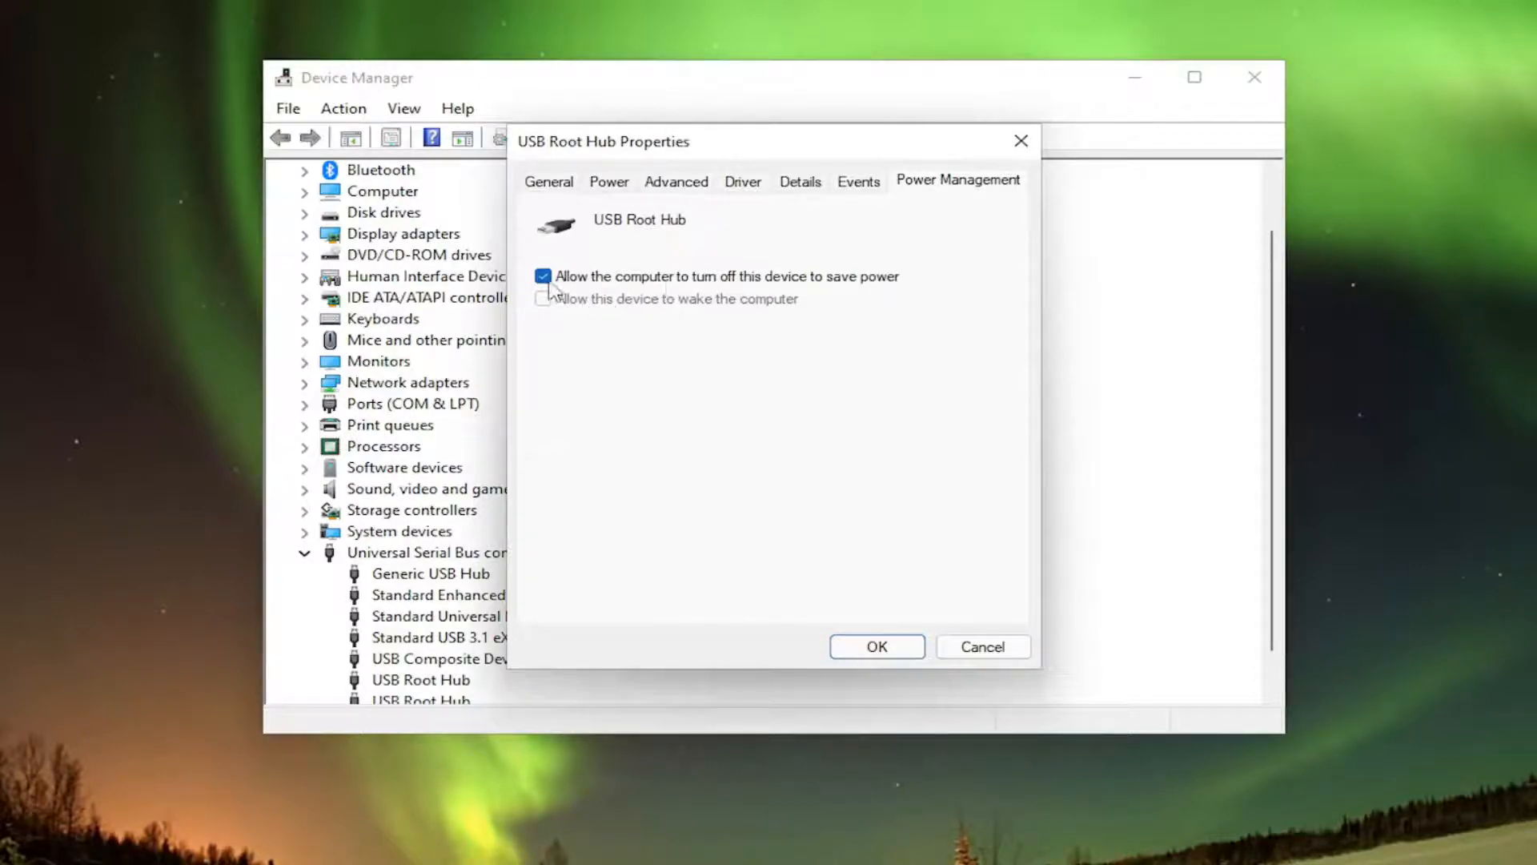
left_click(545, 275)
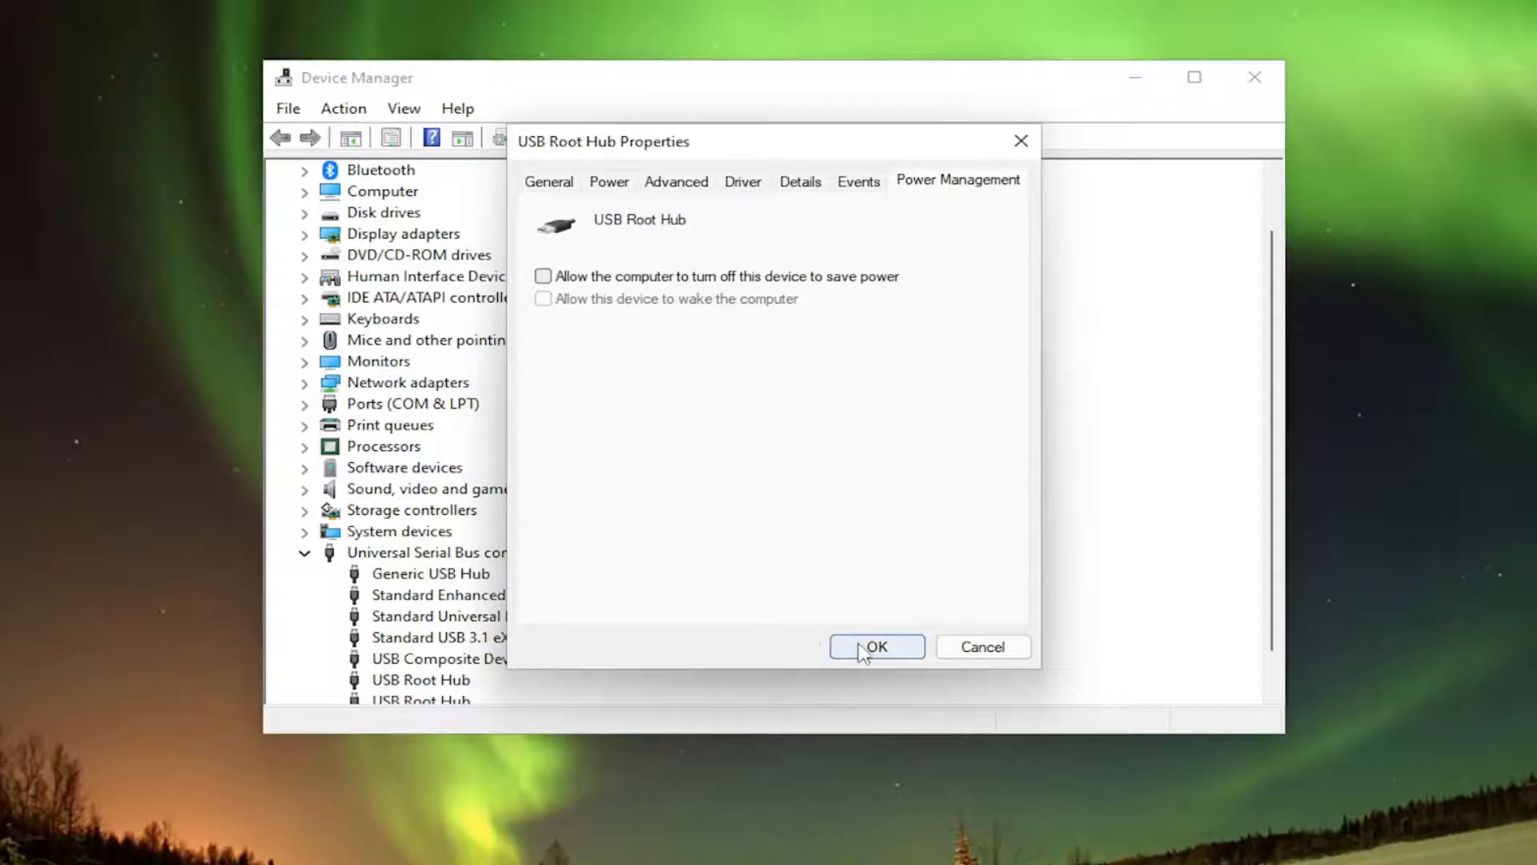
left_click(876, 645)
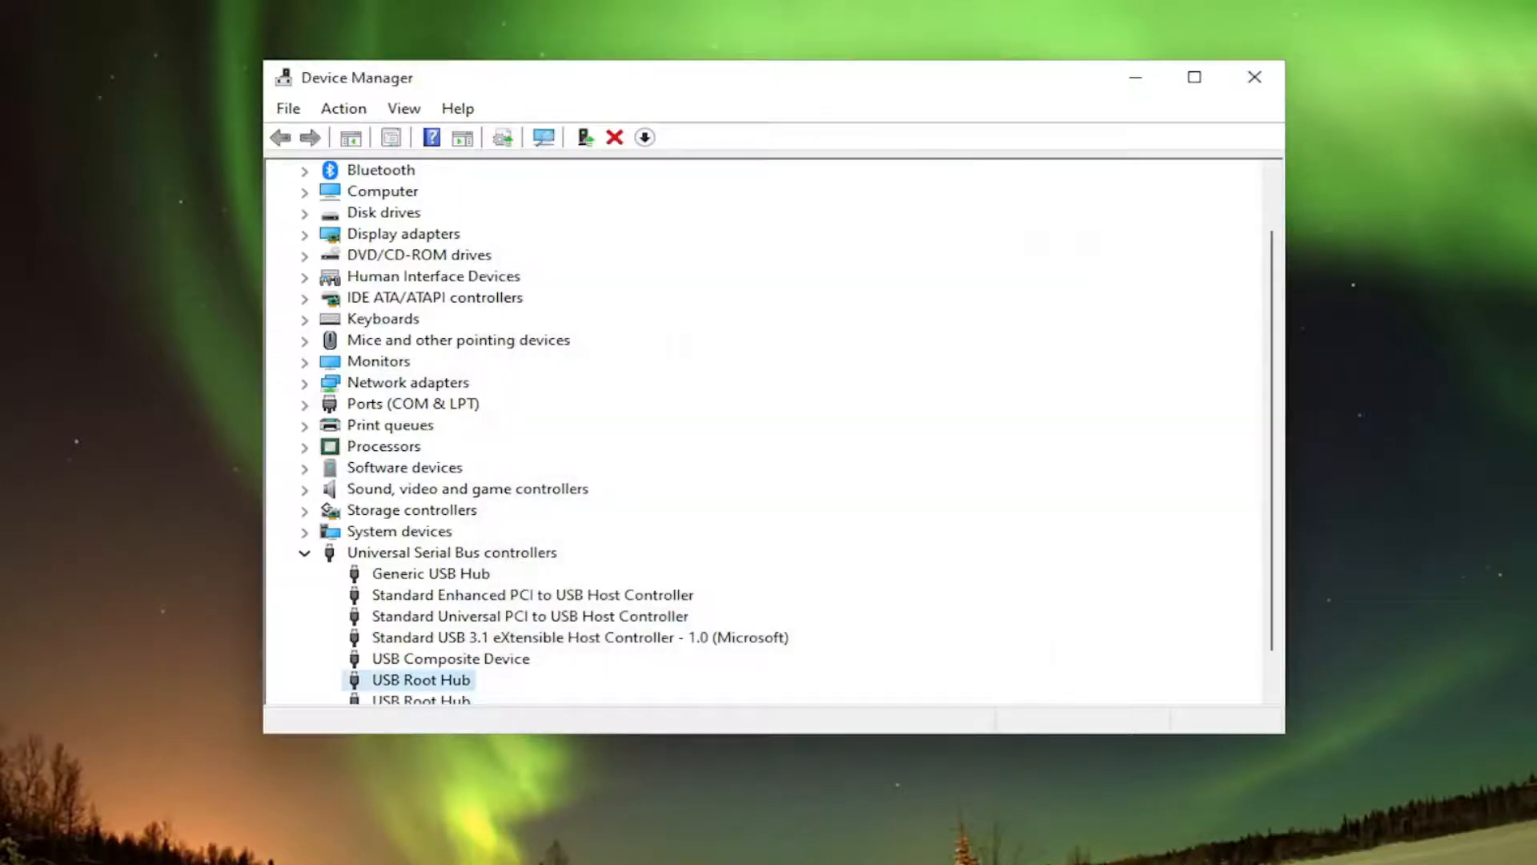
mouse_move(1305, 269)
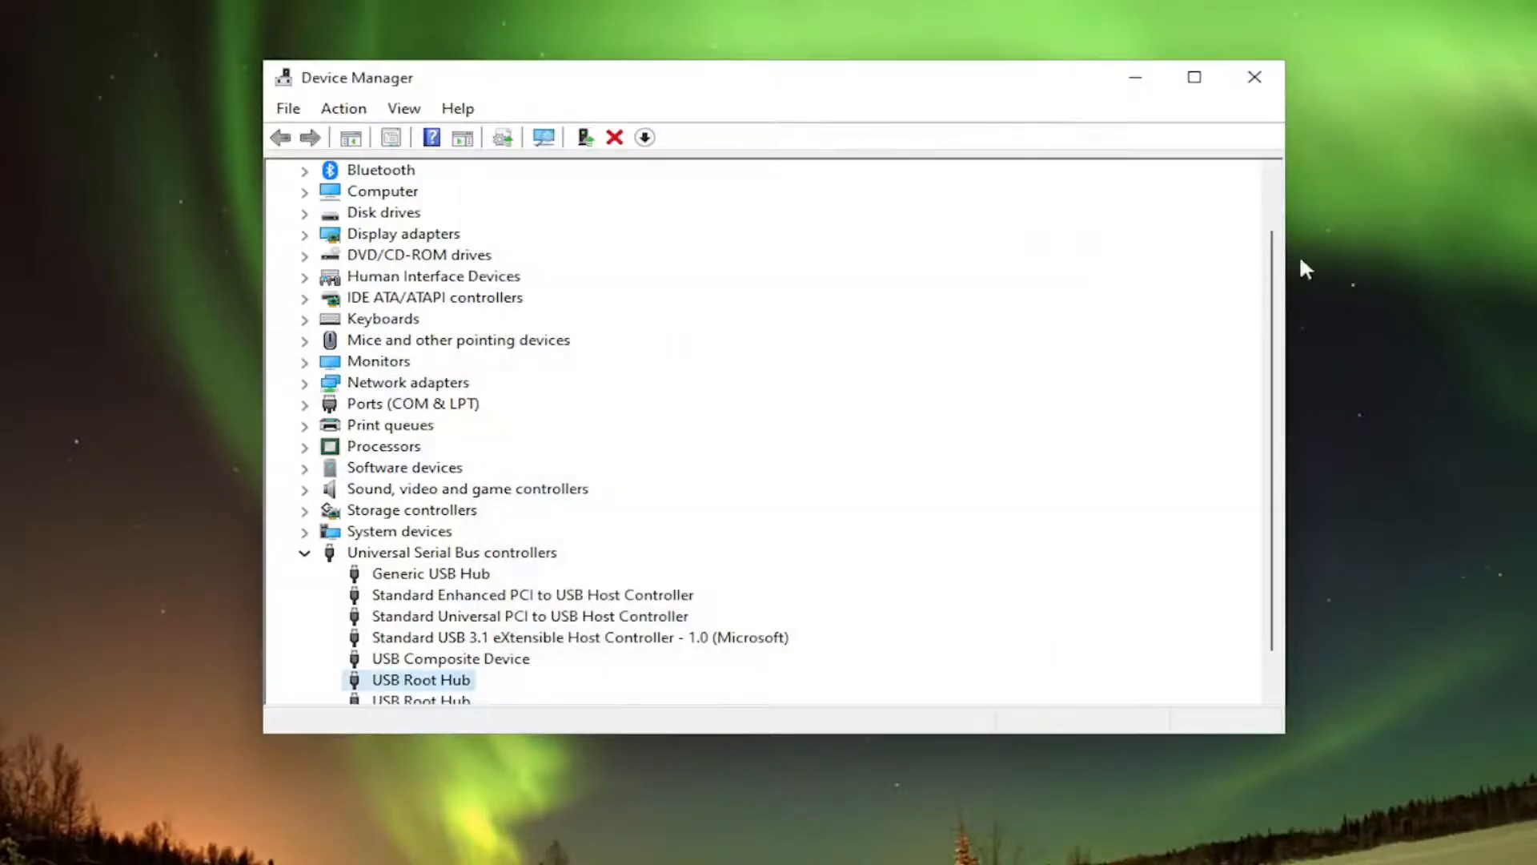
Close Device Manager and restart the PC from the Start menu.
left_click(1254, 77)
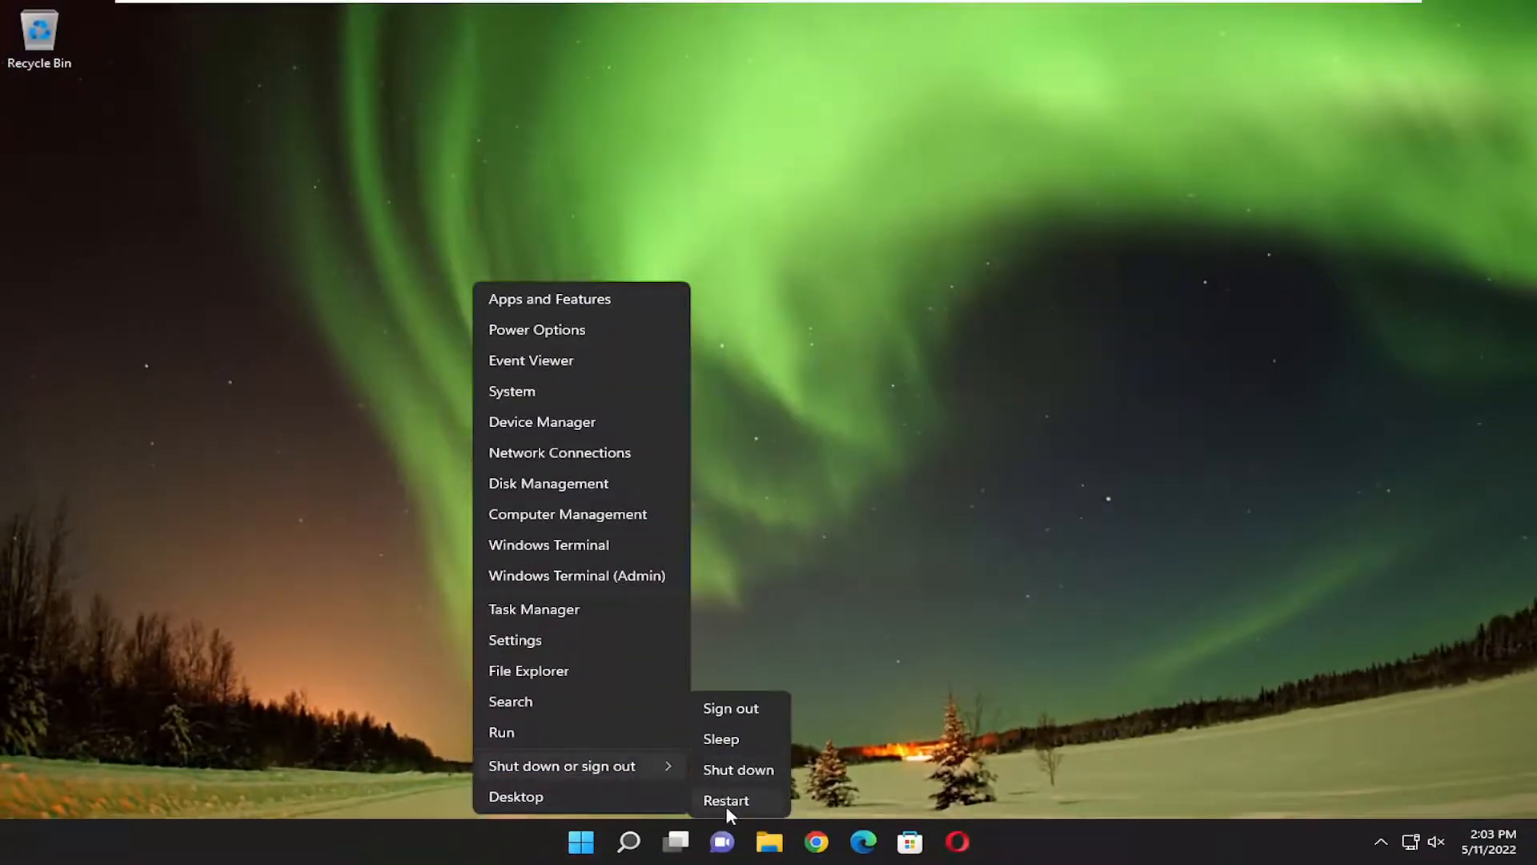
left_click(731, 708)
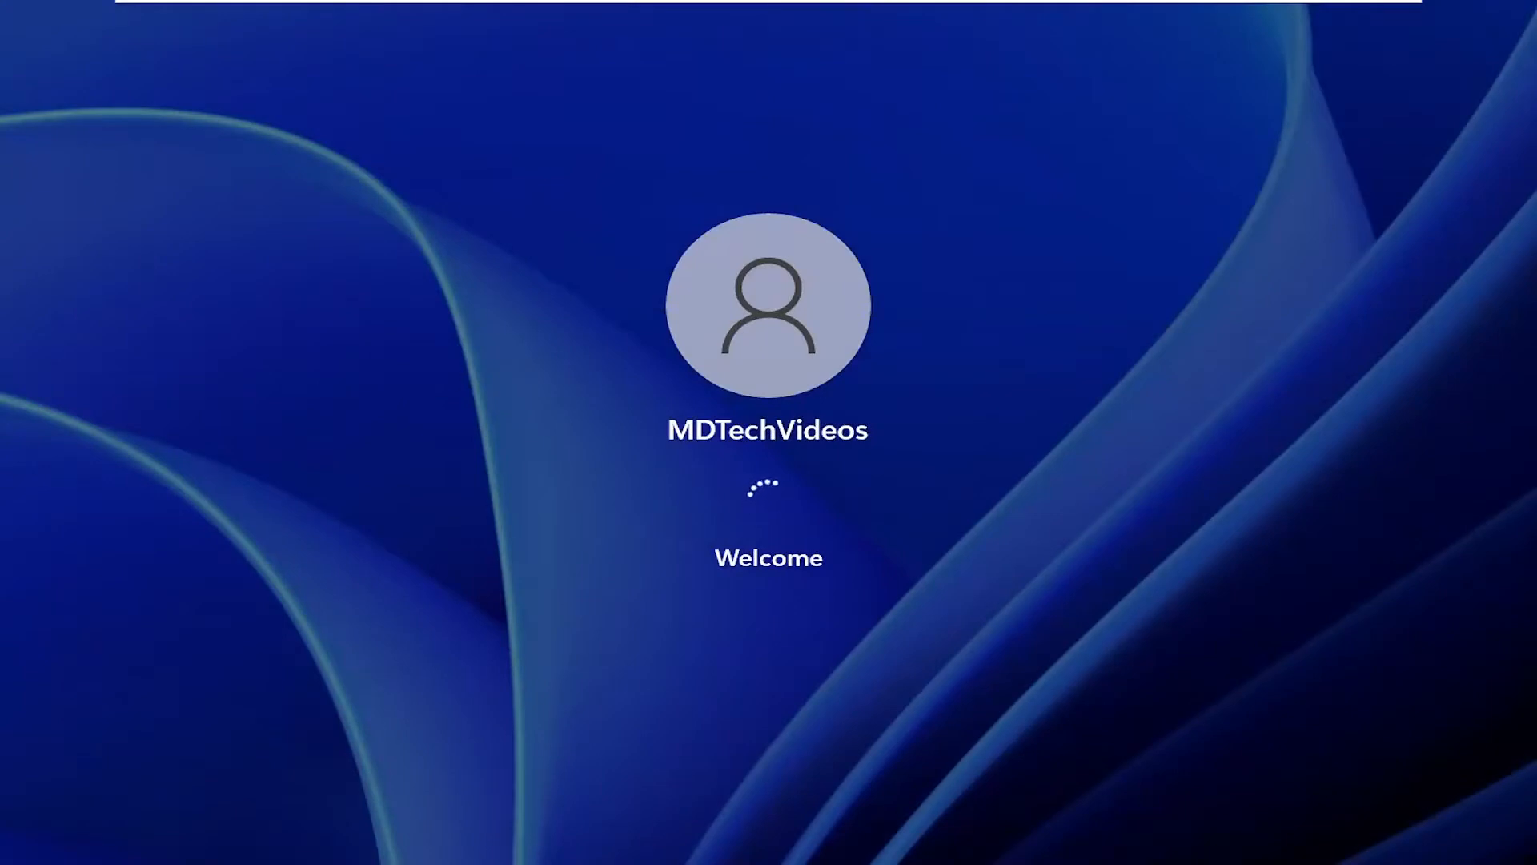